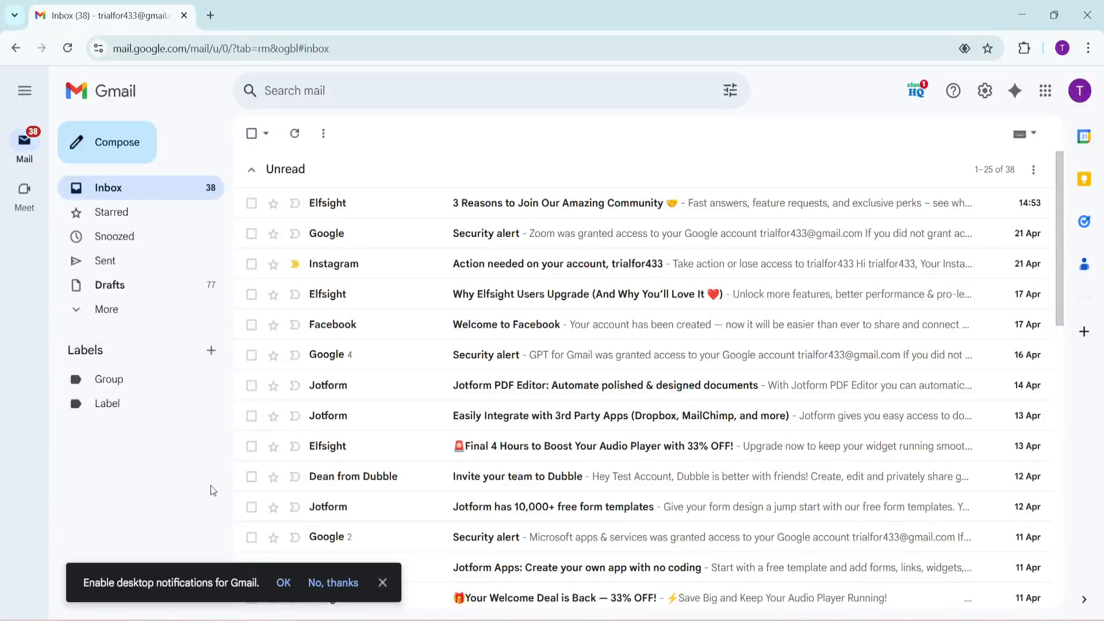
mouse_move(191, 481)
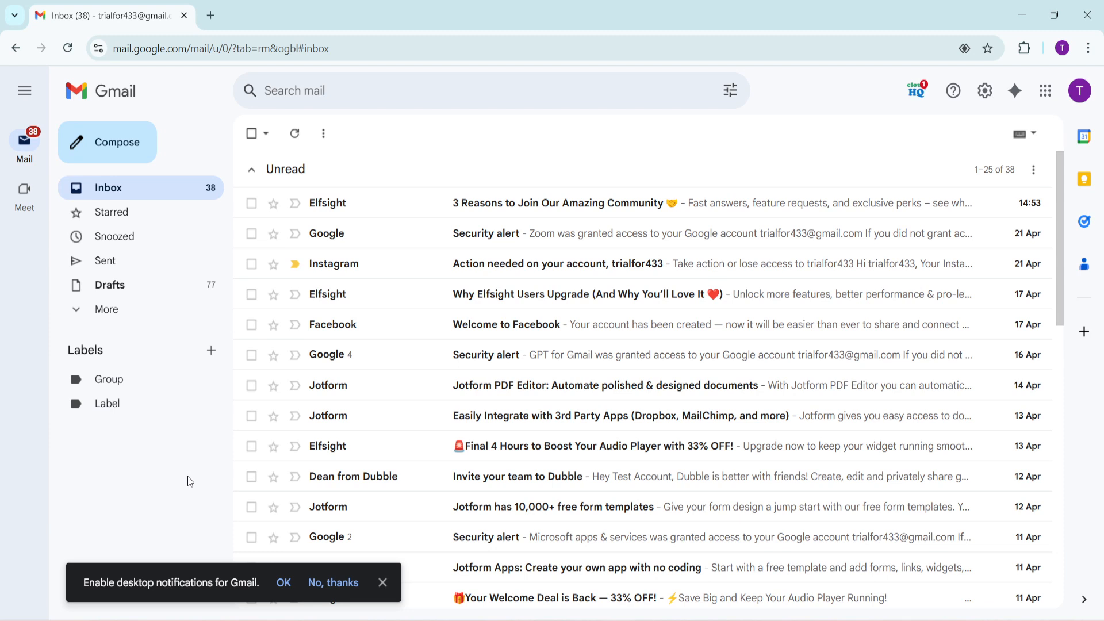
mouse_move(524, 354)
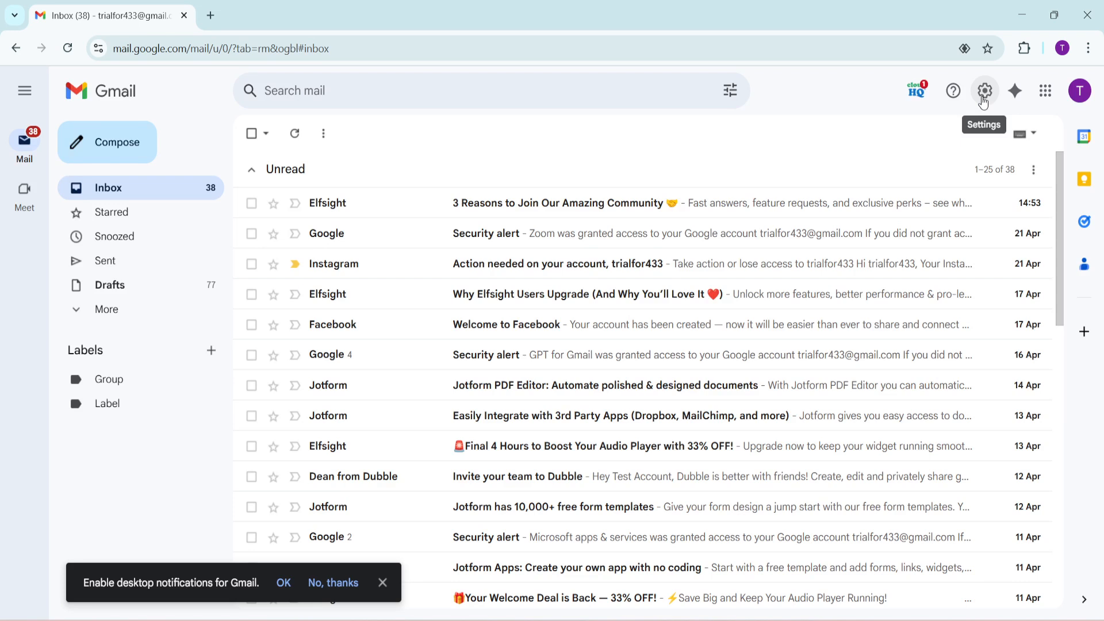
Step: Go from the quick settings panel to Gmail's full Settings page on General
left_click(984, 91)
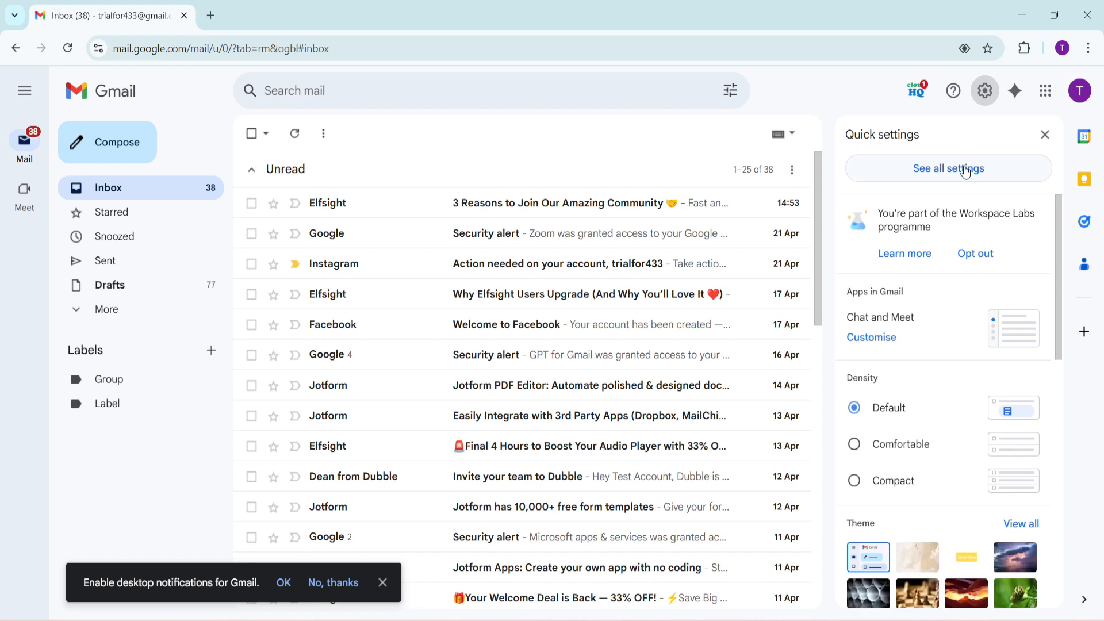
mouse_move(949, 179)
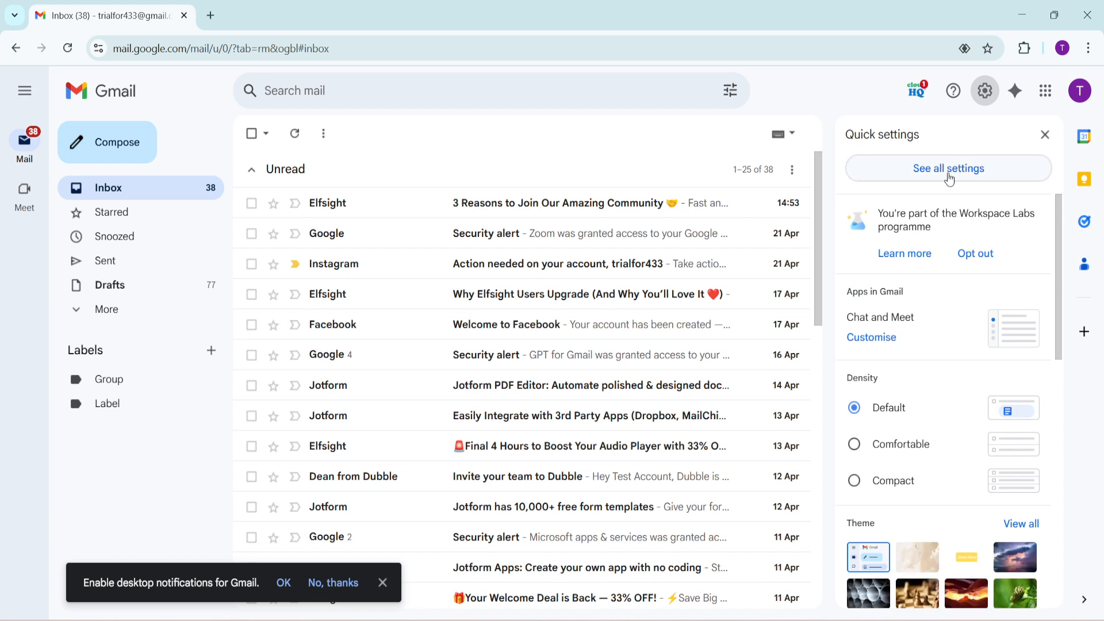
left_click(948, 168)
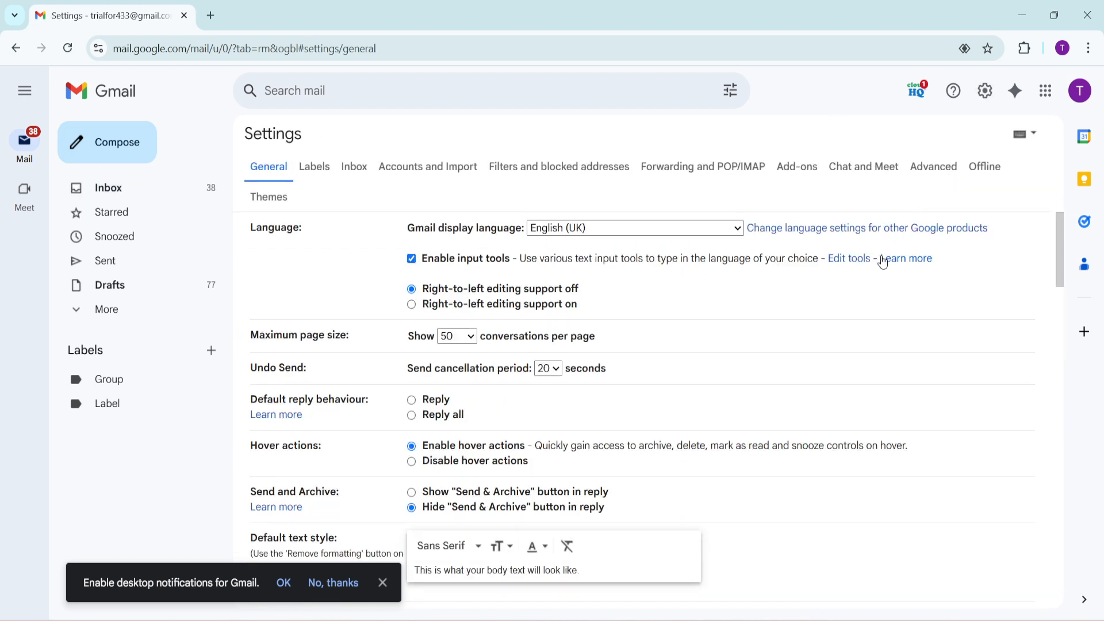
mouse_move(673, 295)
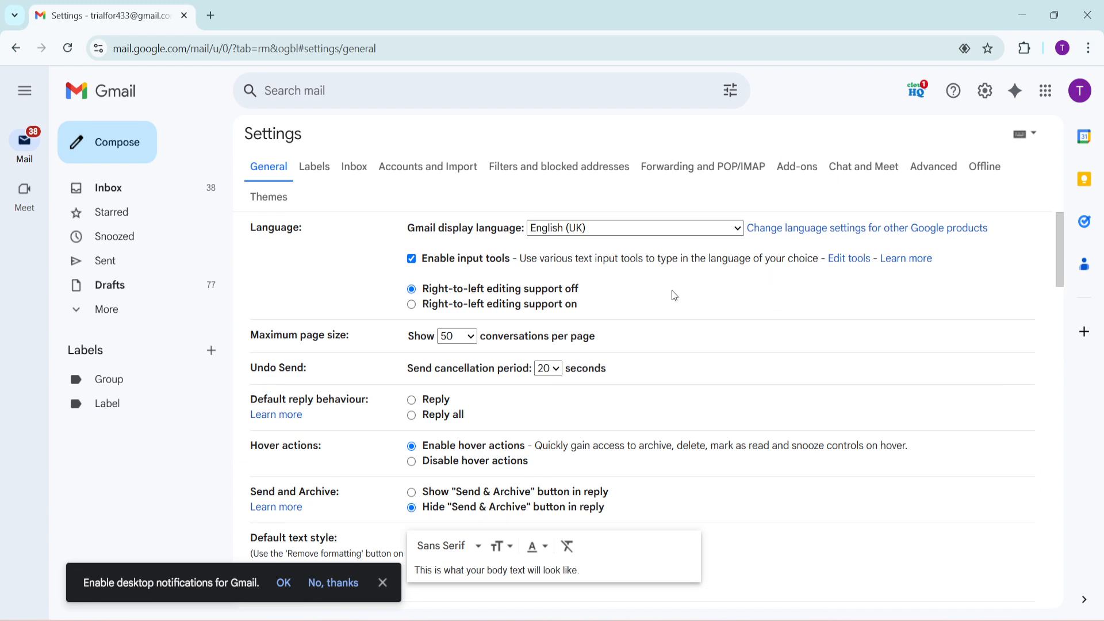
mouse_move(861, 168)
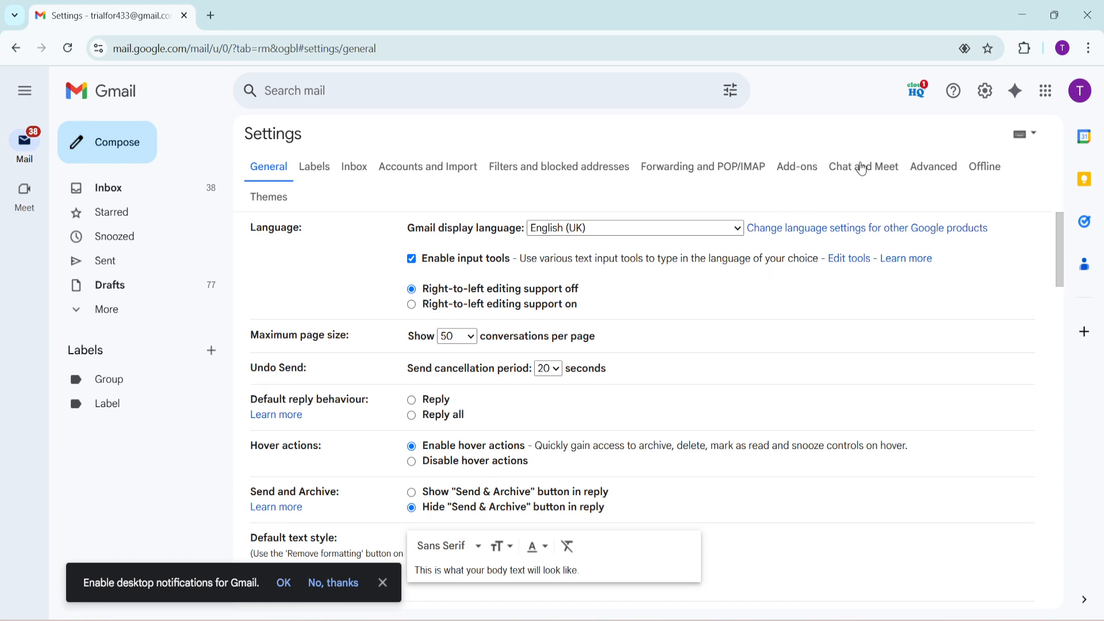
Step: In Chat and Meet settings, turn Google Chat on and save so the inbox reloads with Chat
left_click(863, 166)
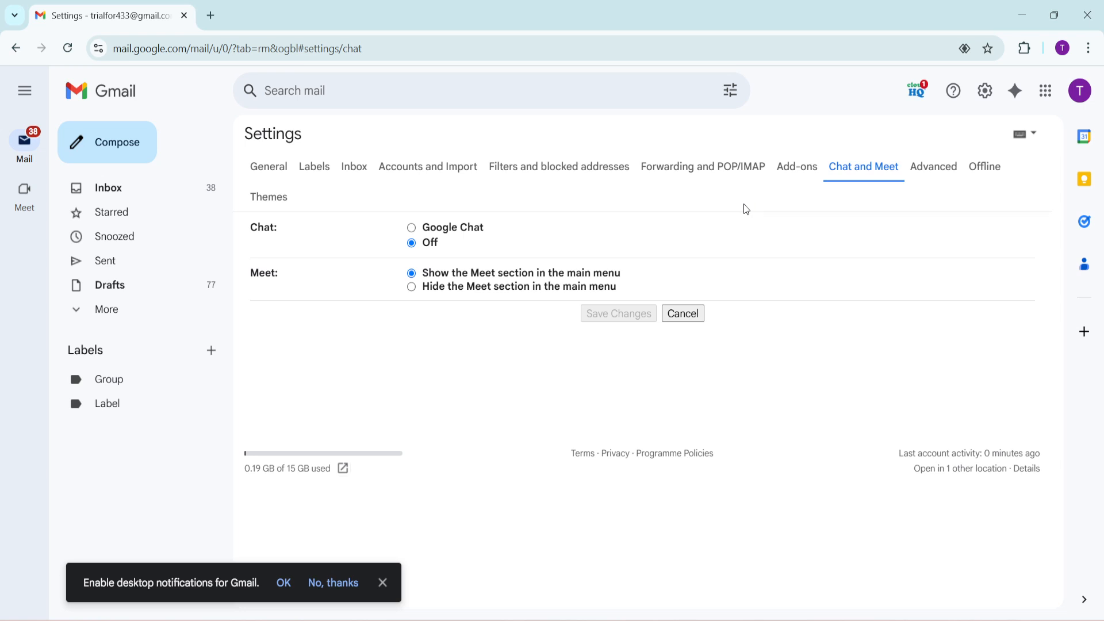
mouse_move(706, 217)
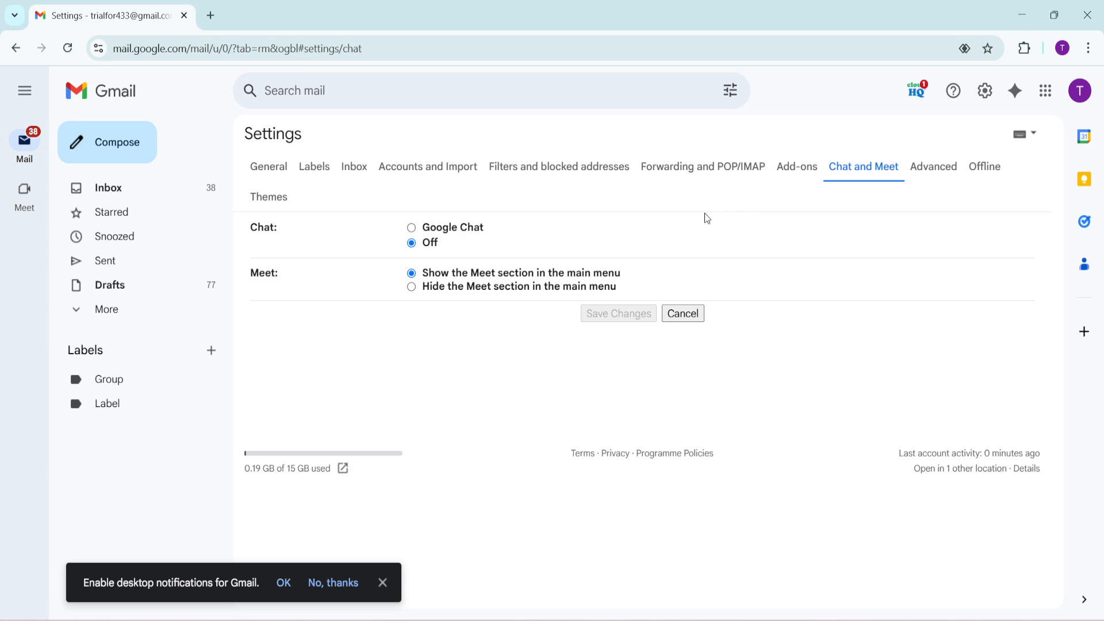
mouse_move(692, 227)
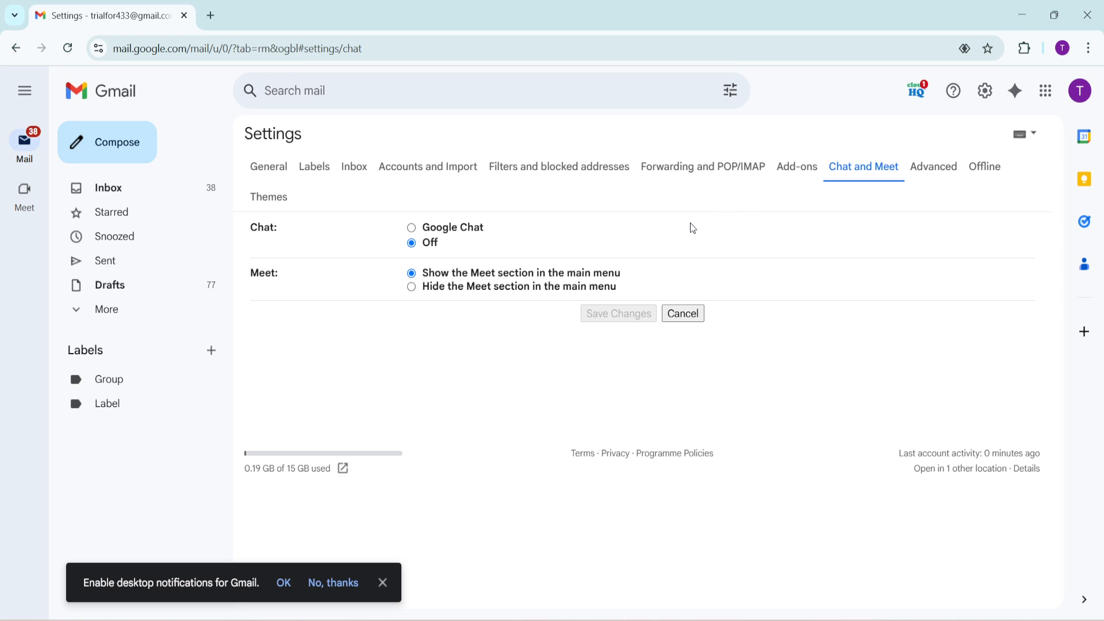
mouse_move(621, 192)
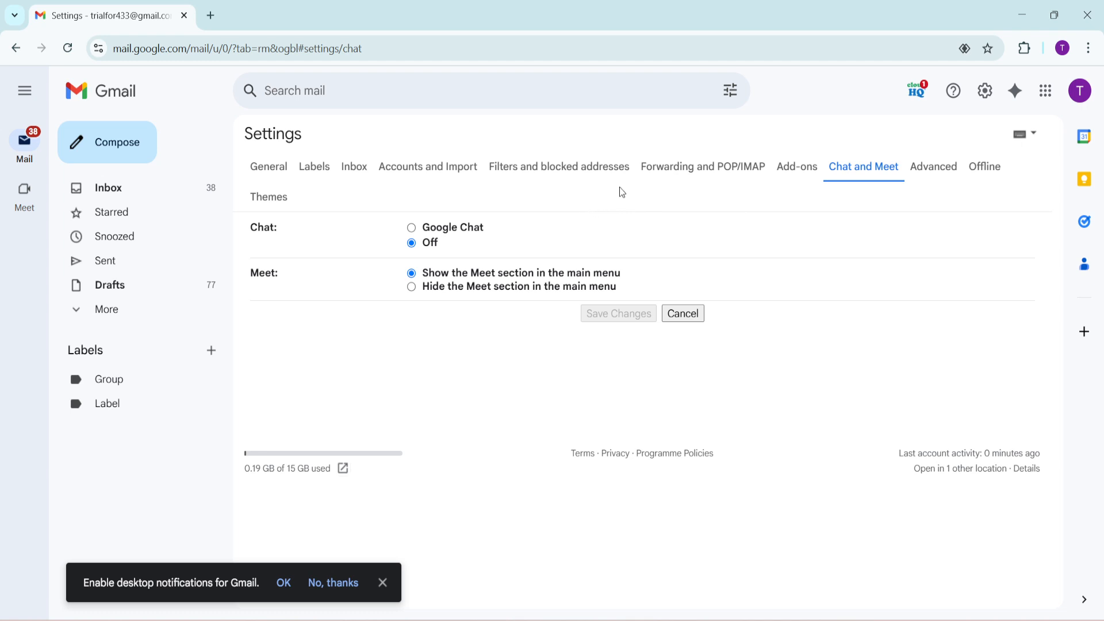
left_click(411, 227)
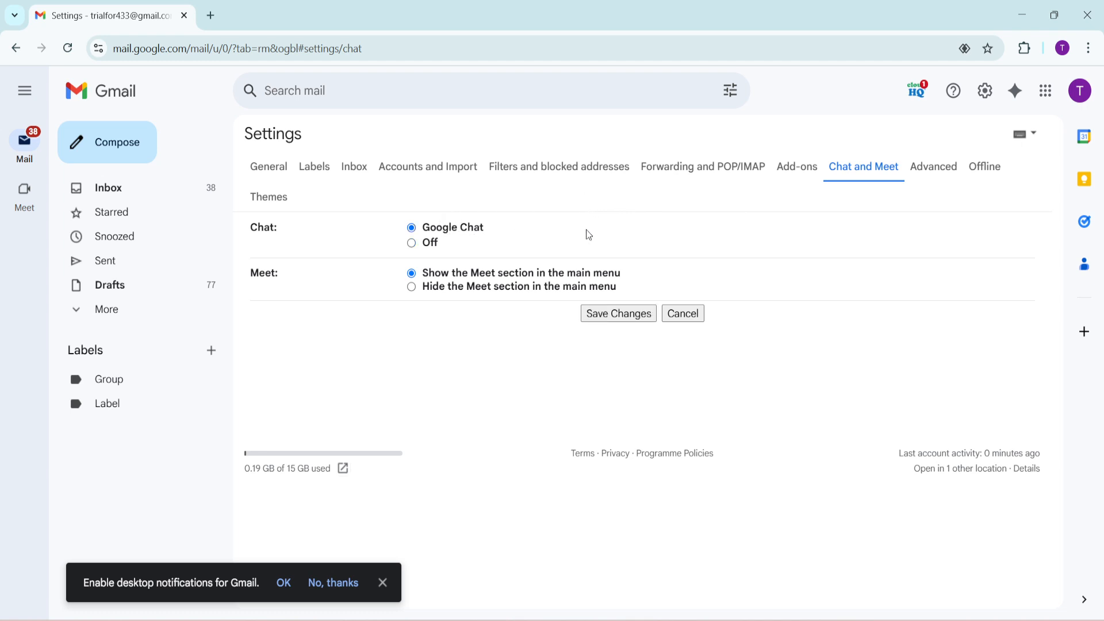
mouse_move(609, 254)
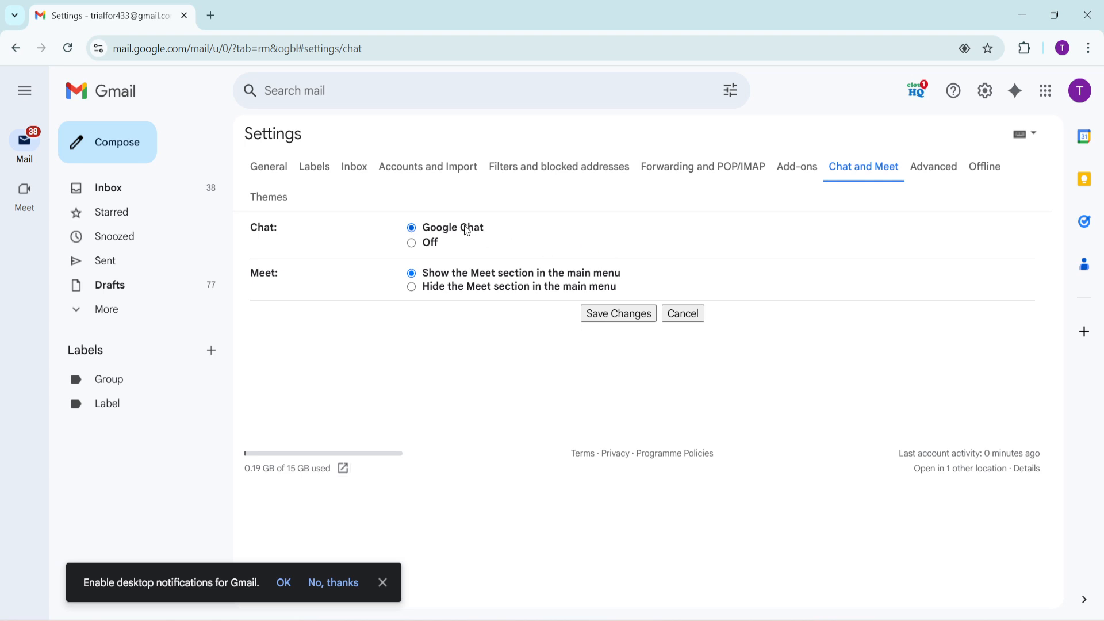
mouse_move(469, 249)
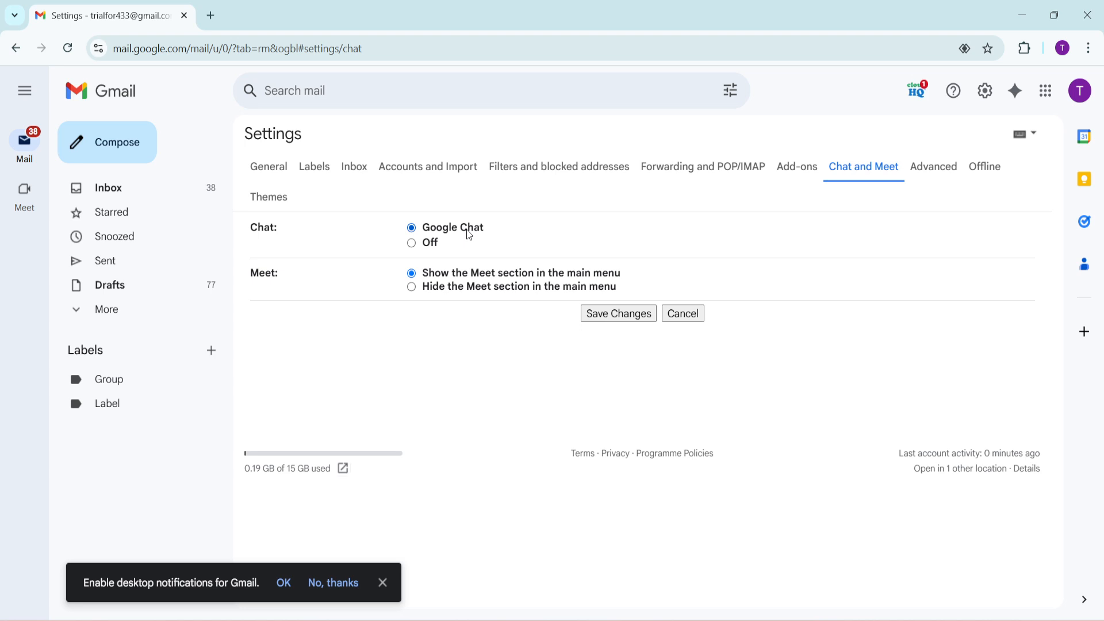
mouse_move(573, 262)
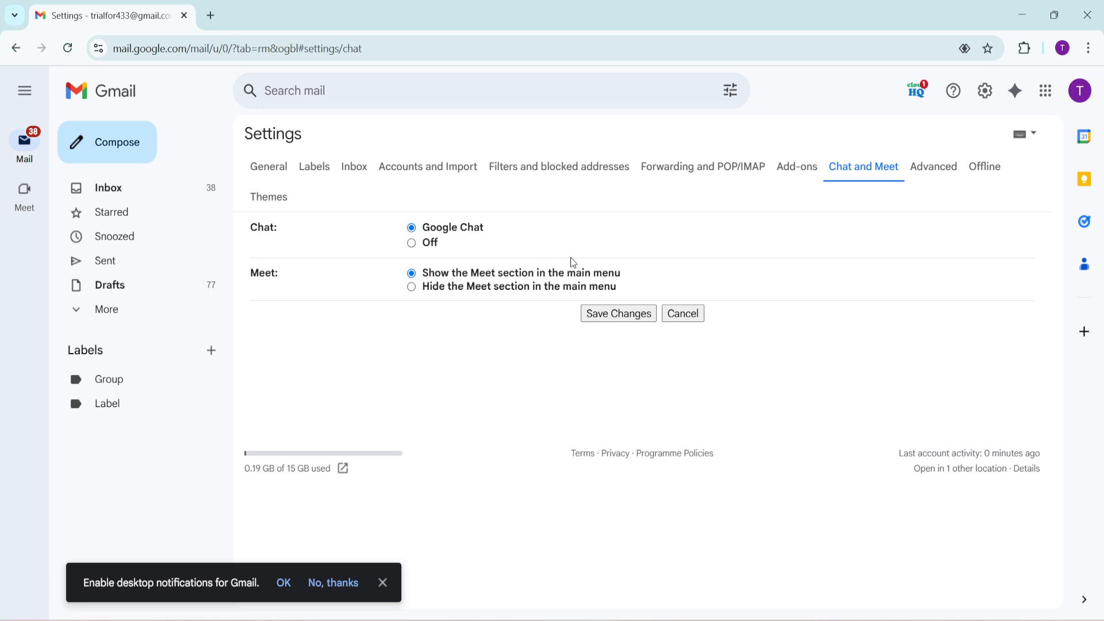
mouse_move(627, 316)
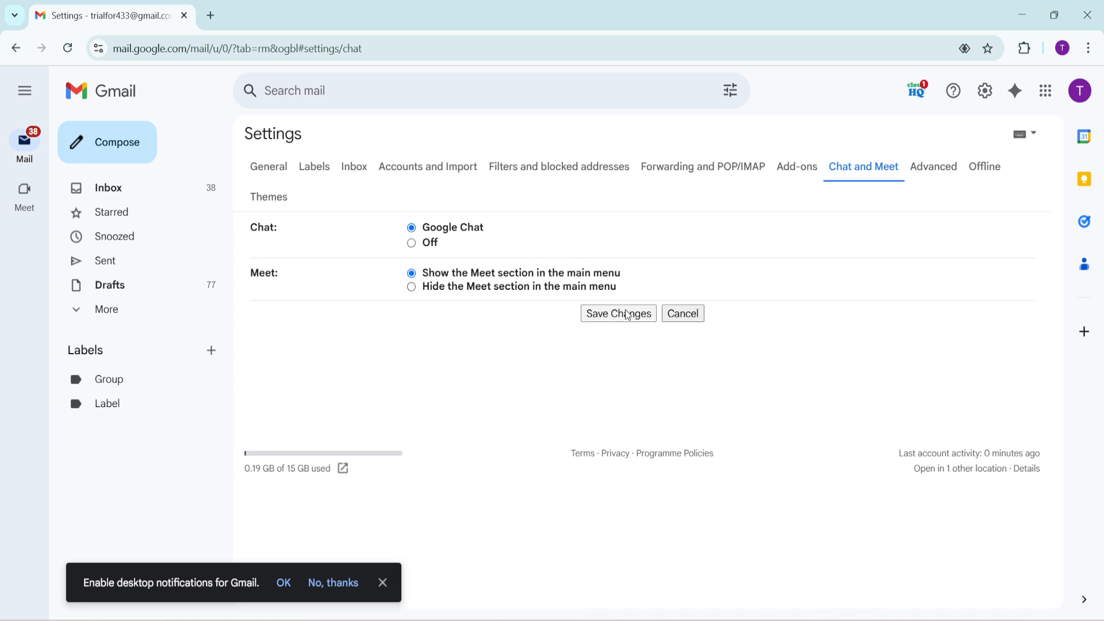
left_click(618, 313)
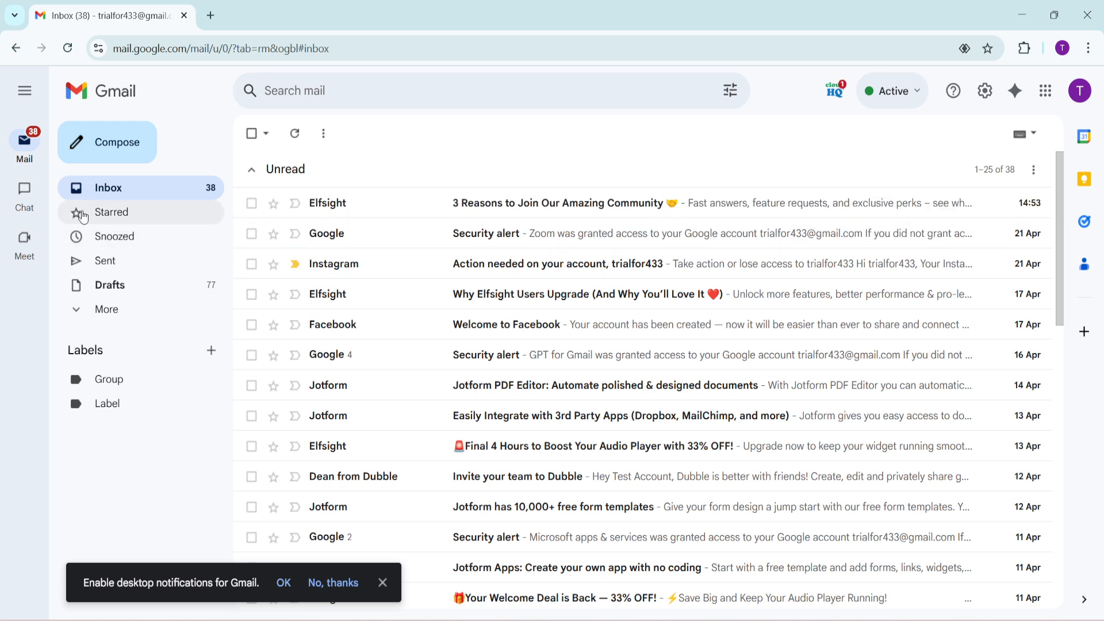
Step: From the Chat home page, start a new chat that asks for people to add
left_click(24, 191)
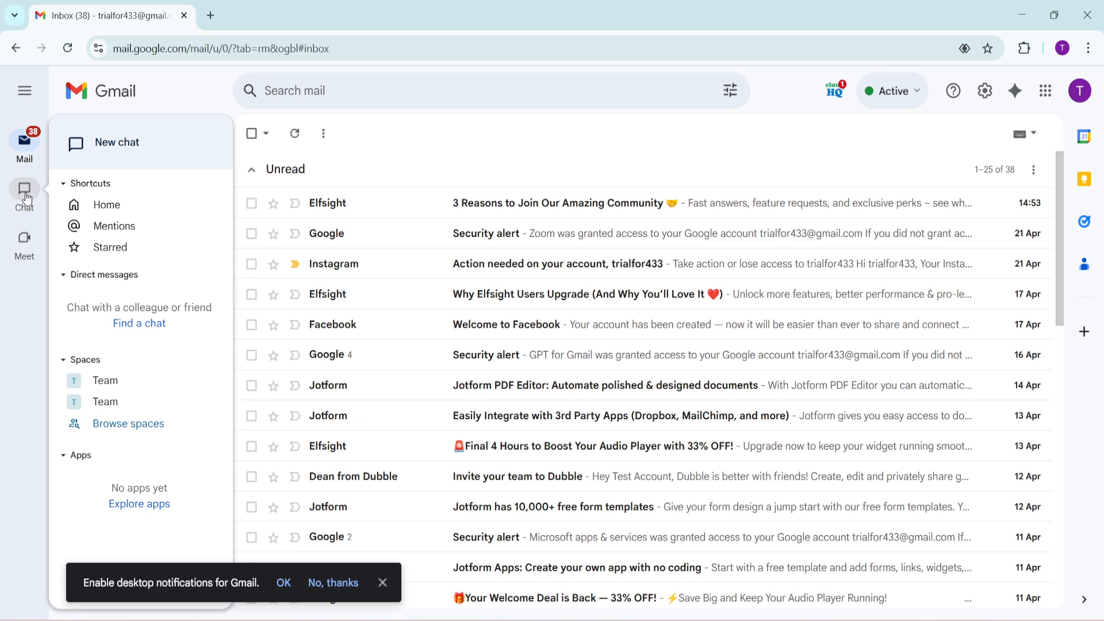
left_click(23, 188)
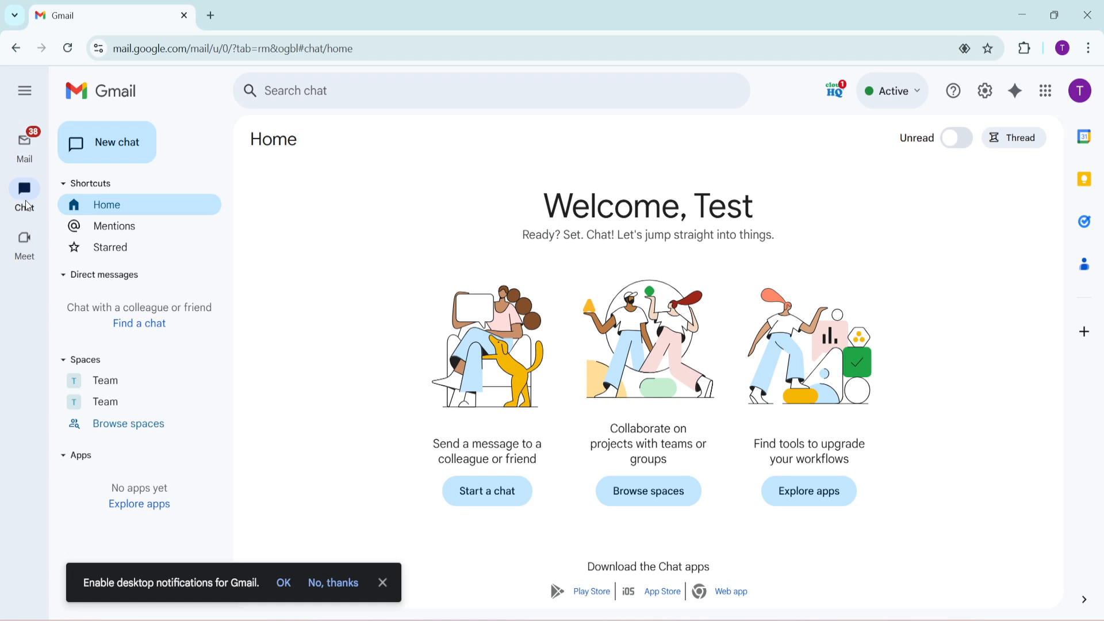
left_click(107, 142)
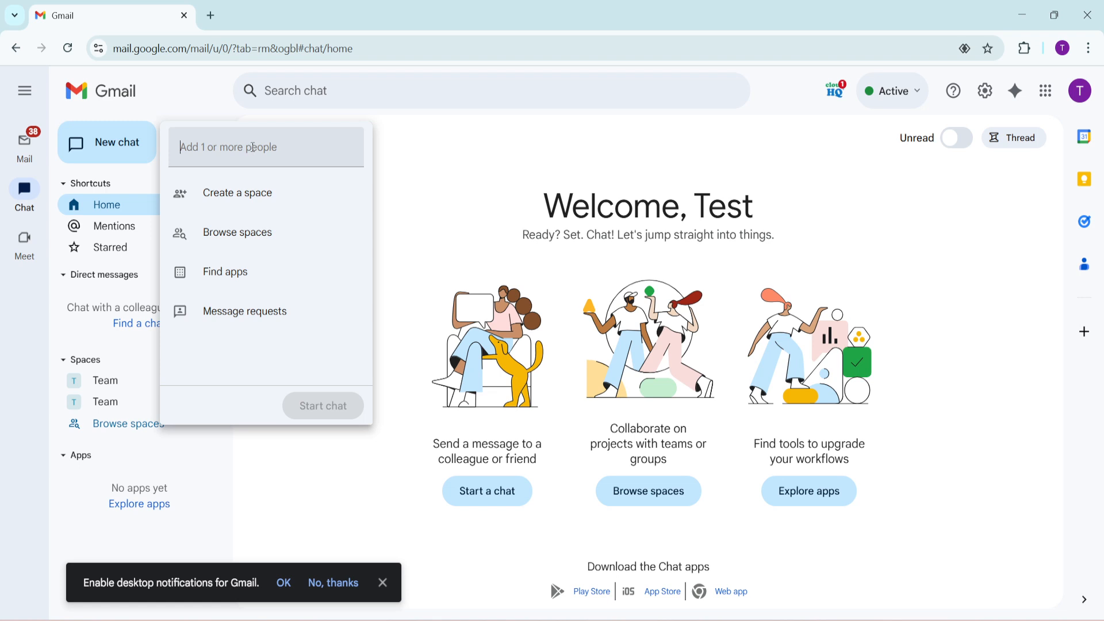
Step: Search 'tri', add the matching contact as recipient and start the direct-message chat
type("tri")
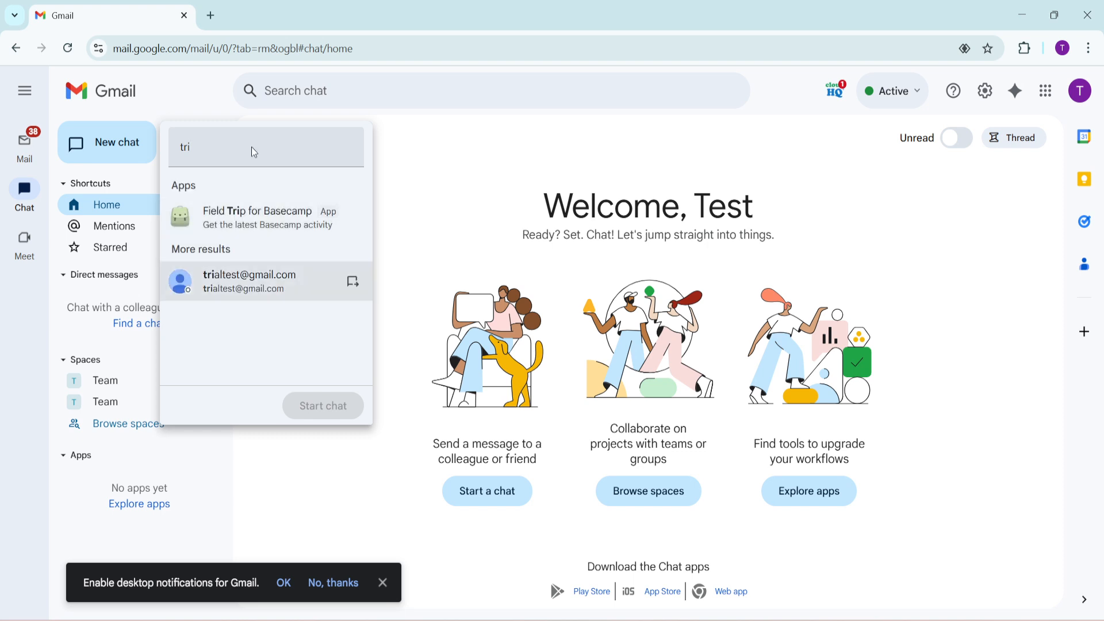
left_click(249, 281)
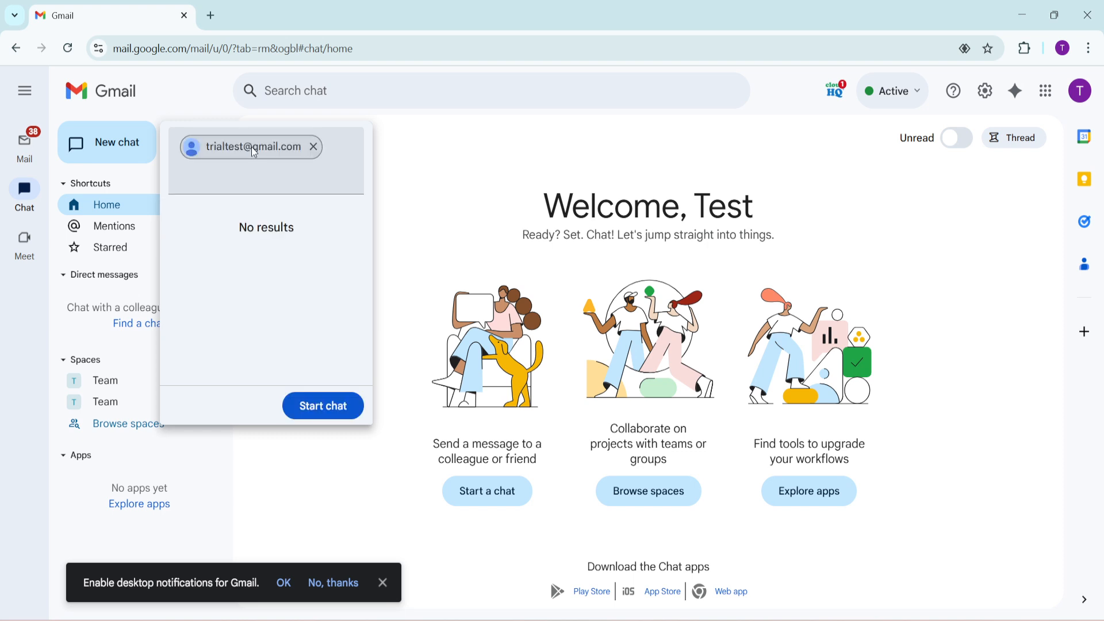
left_click(252, 146)
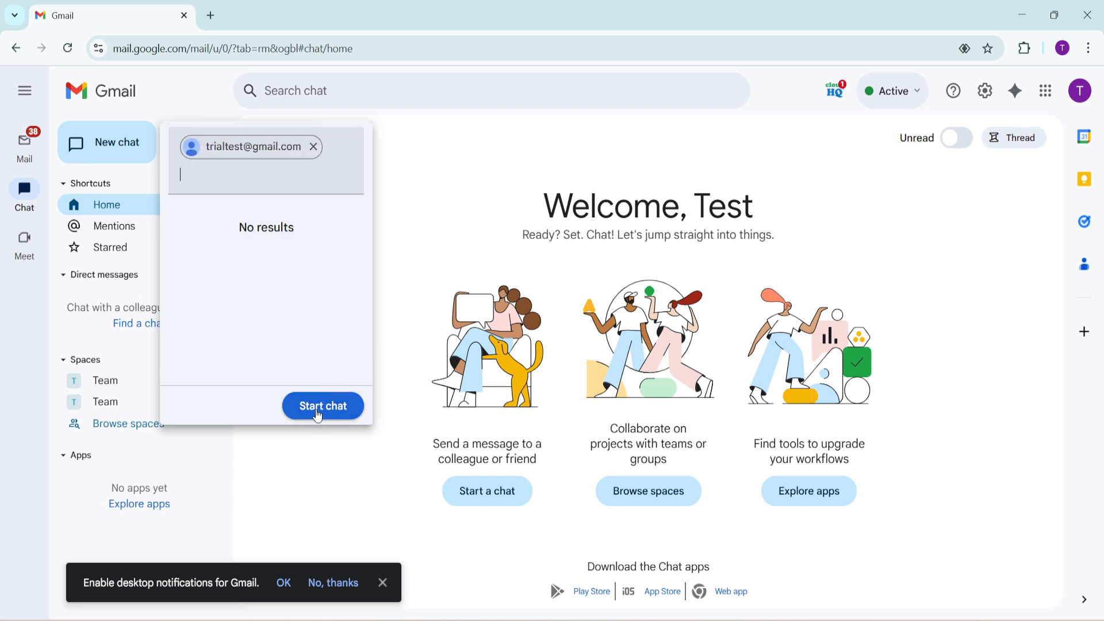
mouse_move(320, 382)
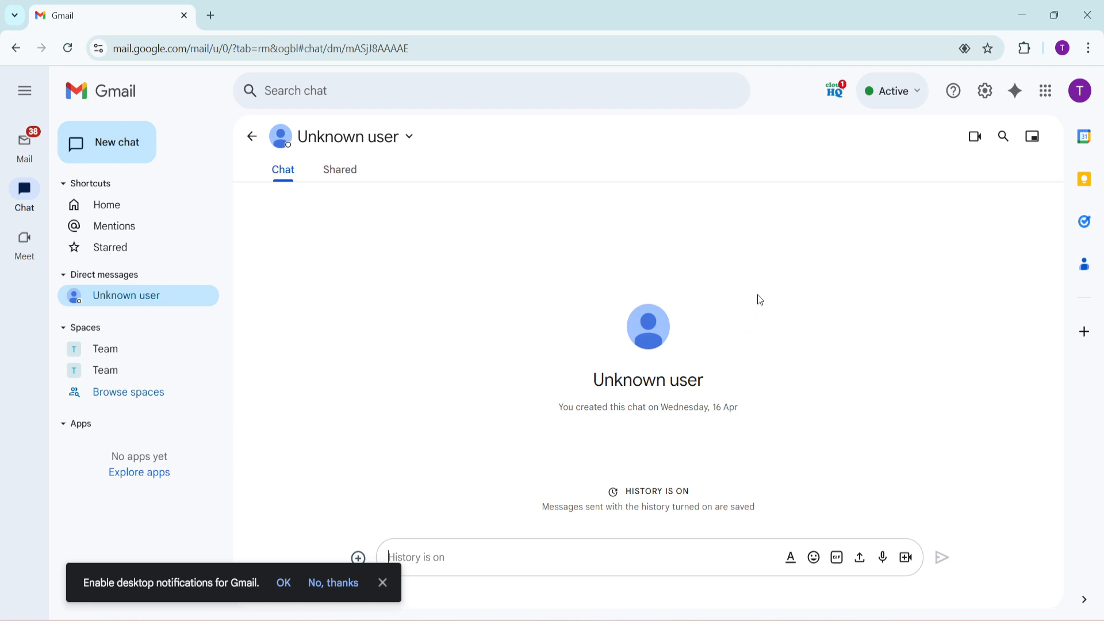
mouse_move(786, 273)
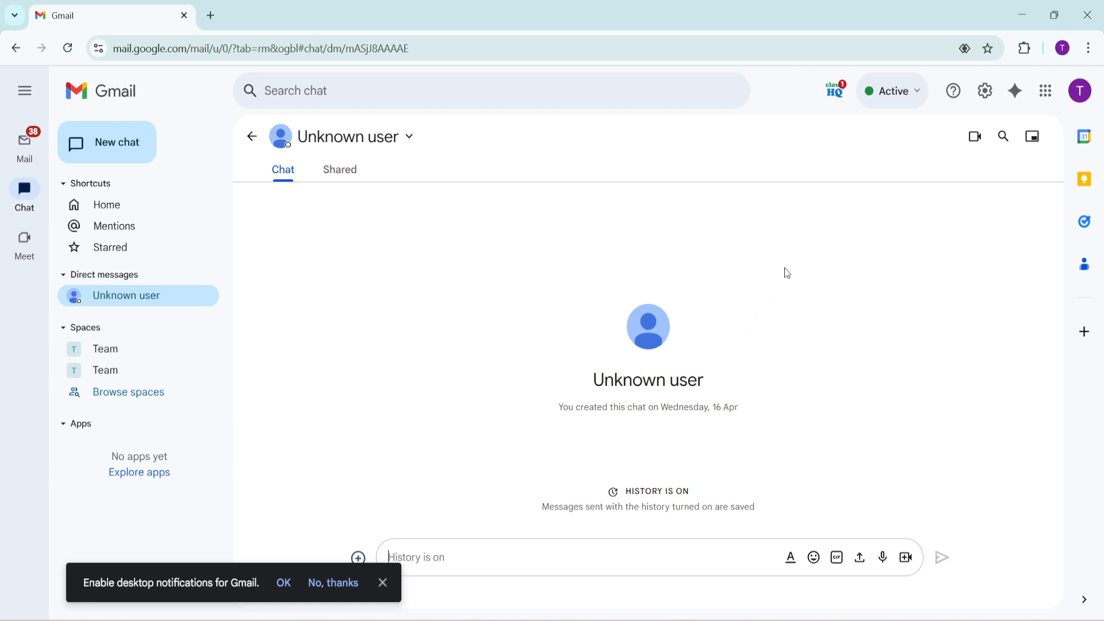
mouse_move(998, 185)
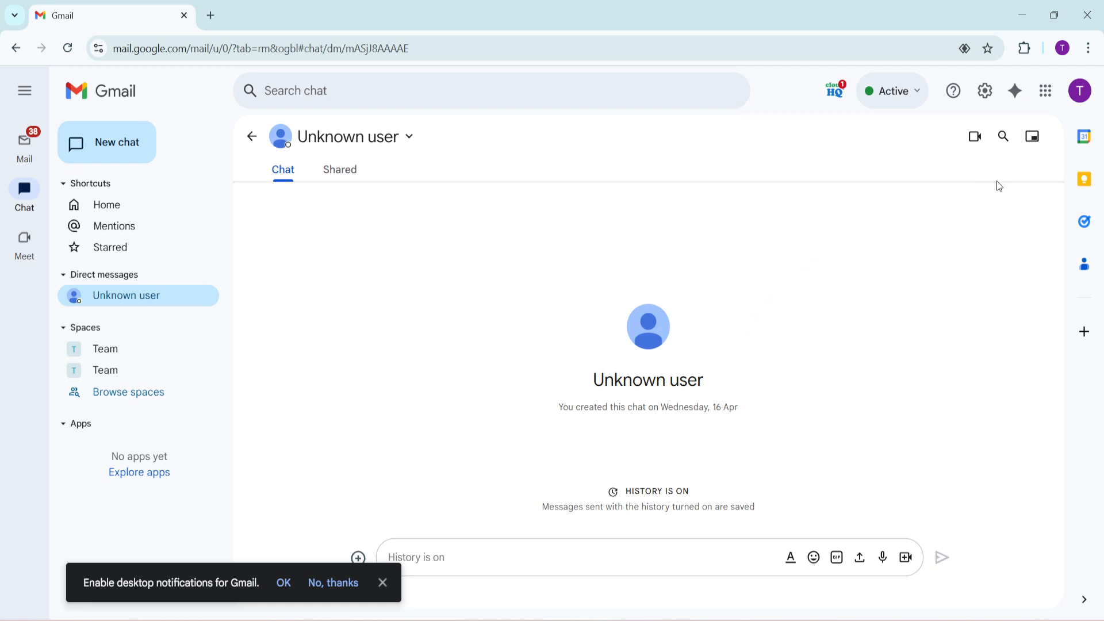
mouse_move(975, 137)
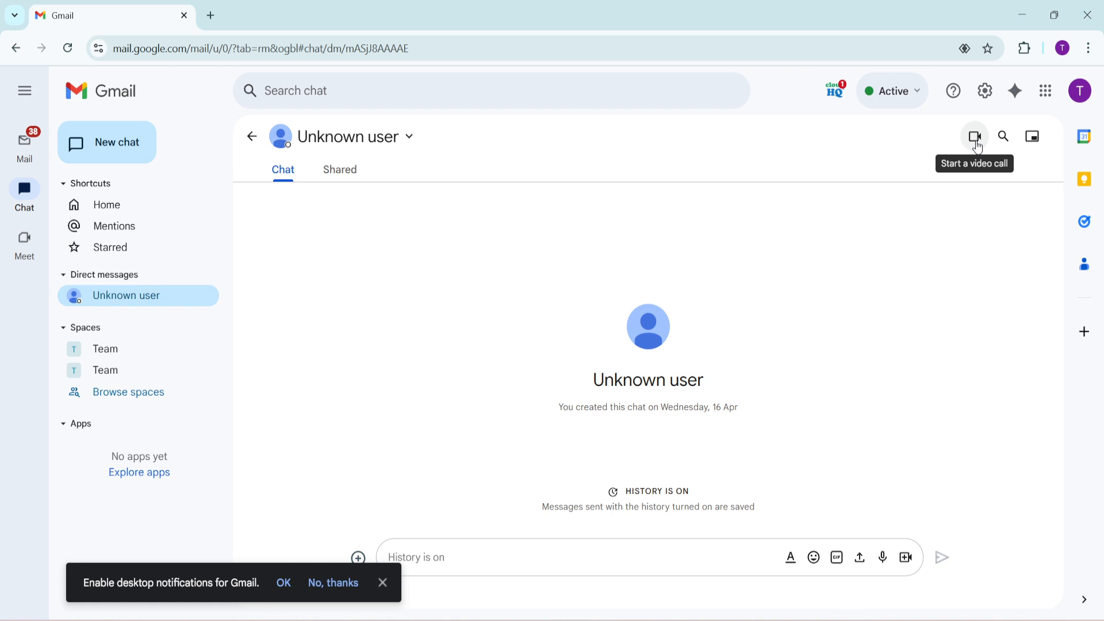
mouse_move(971, 144)
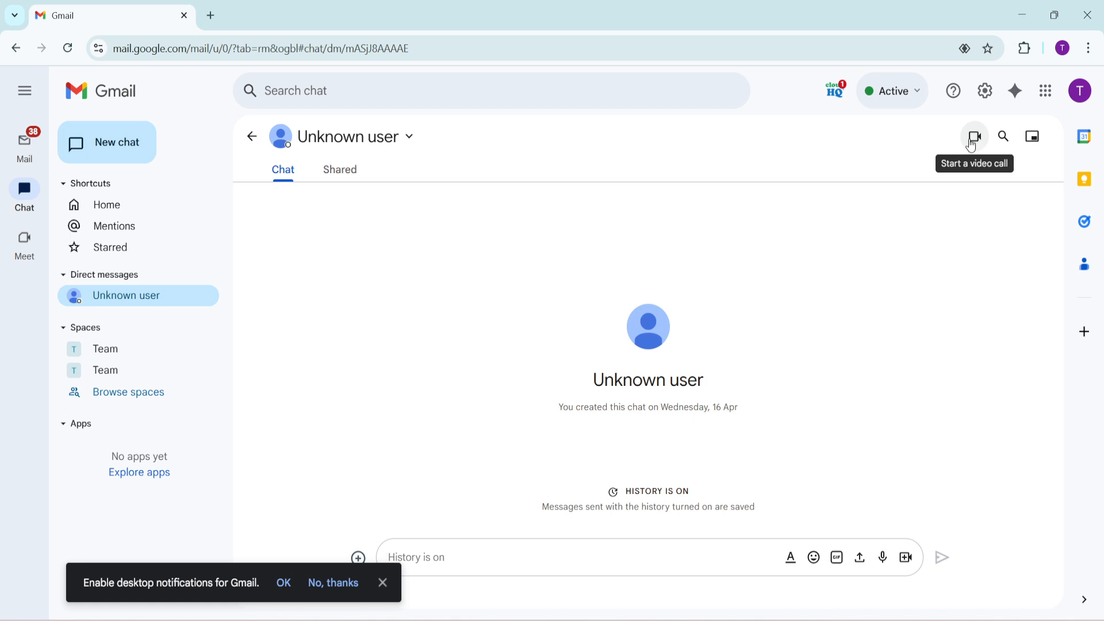
mouse_move(947, 166)
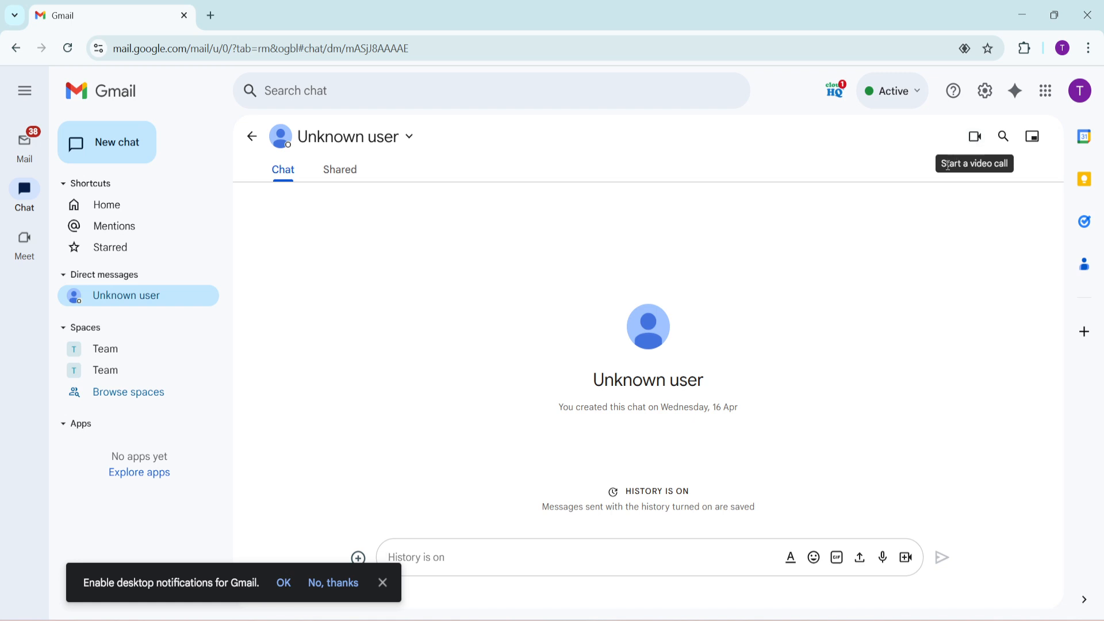
mouse_move(921, 186)
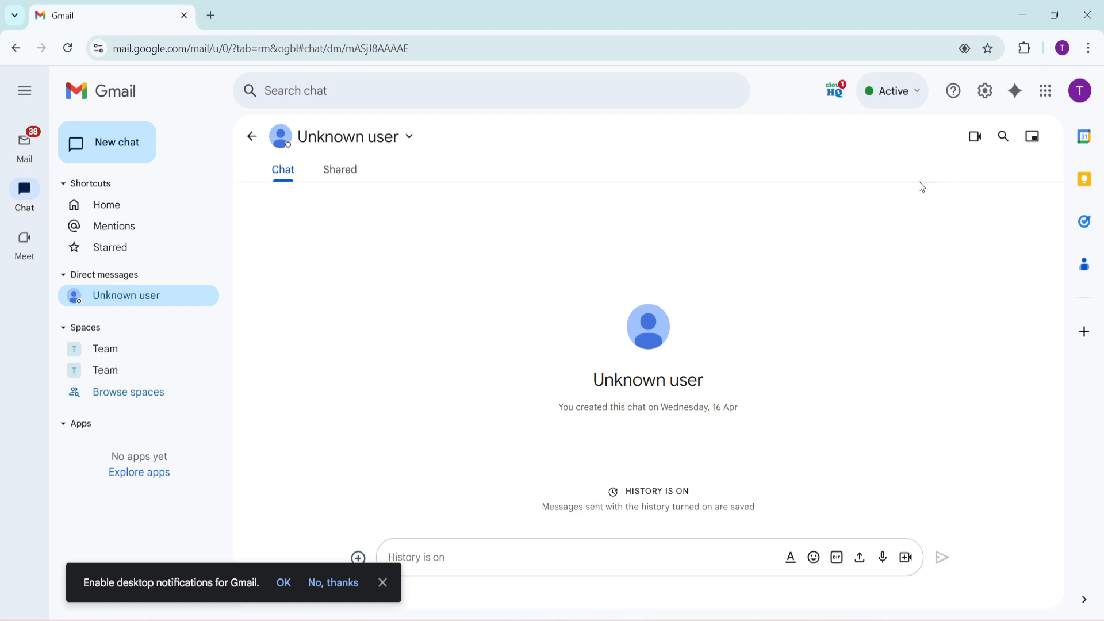
mouse_move(917, 230)
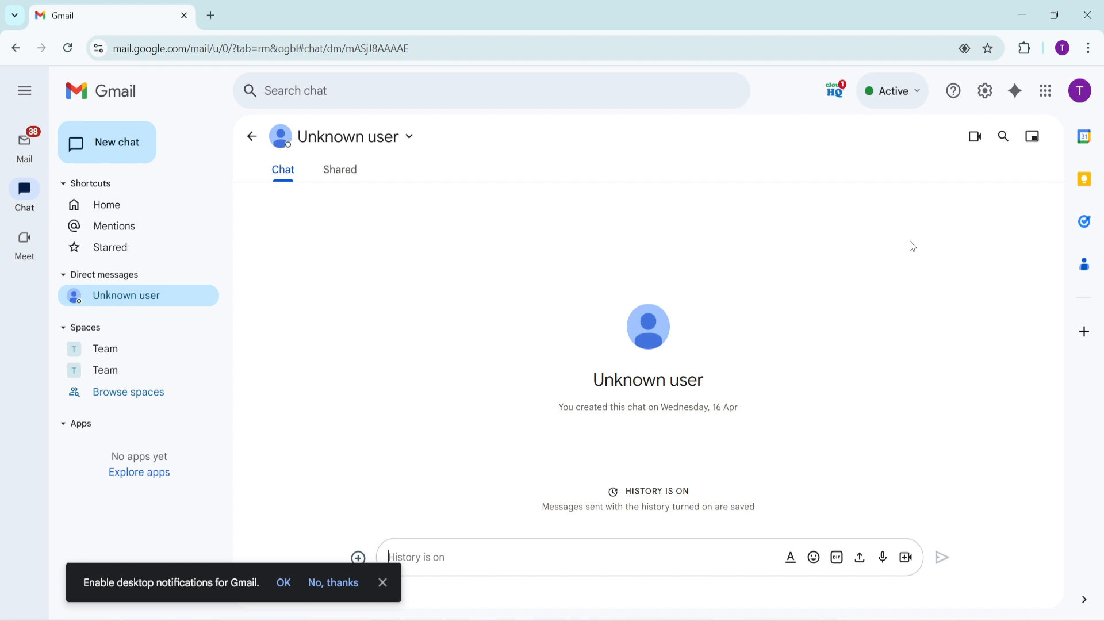
mouse_move(911, 257)
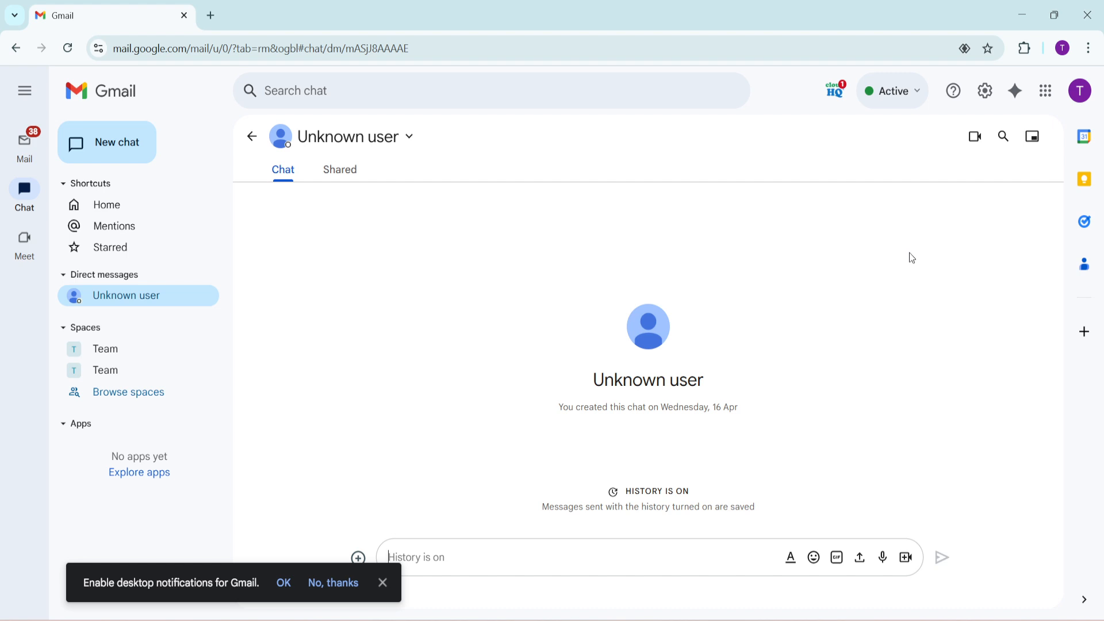
mouse_move(908, 253)
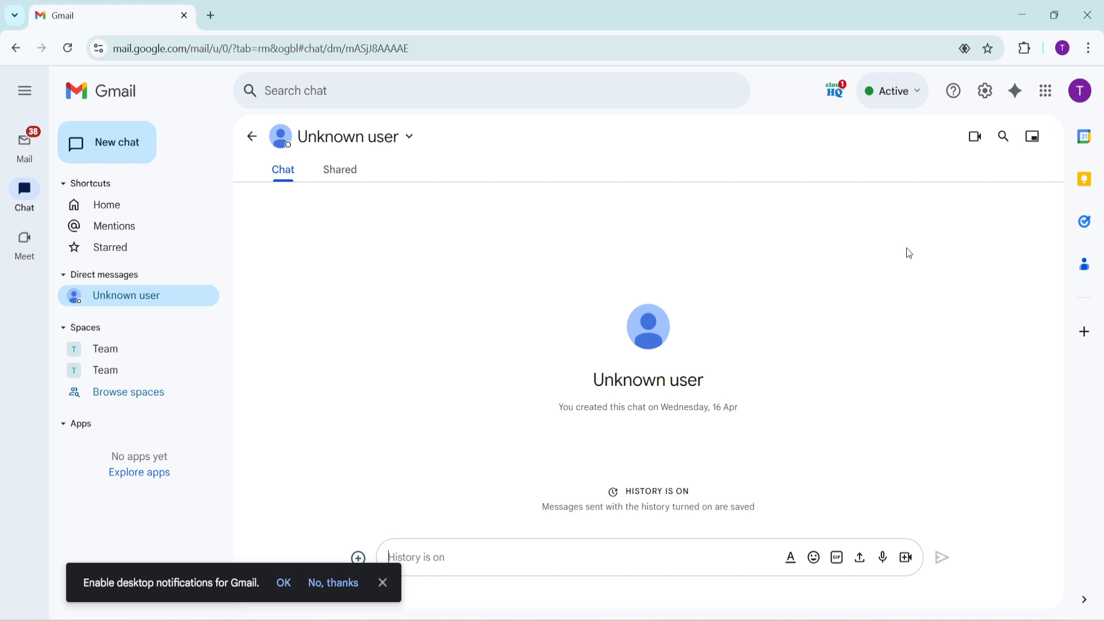